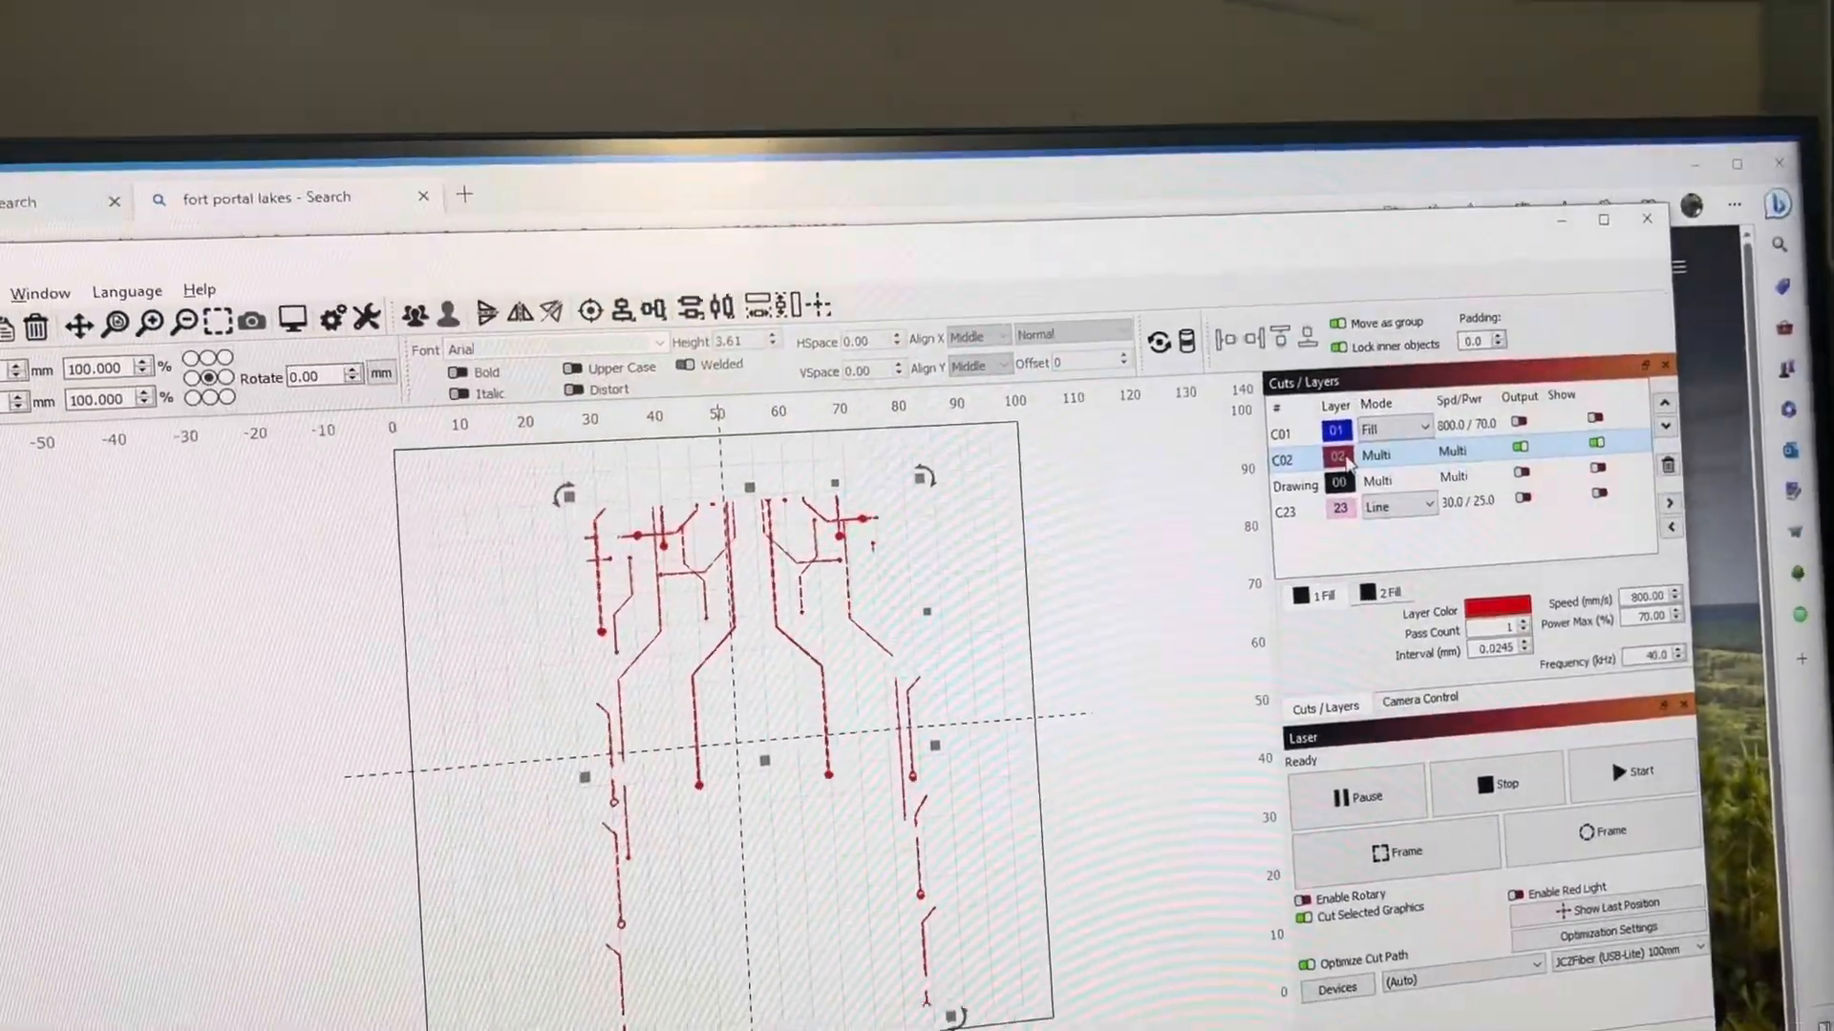
# - Bring up the Laser Tools menu with Repeat Marking within reach
pyautogui.doubleClick(1281, 455)
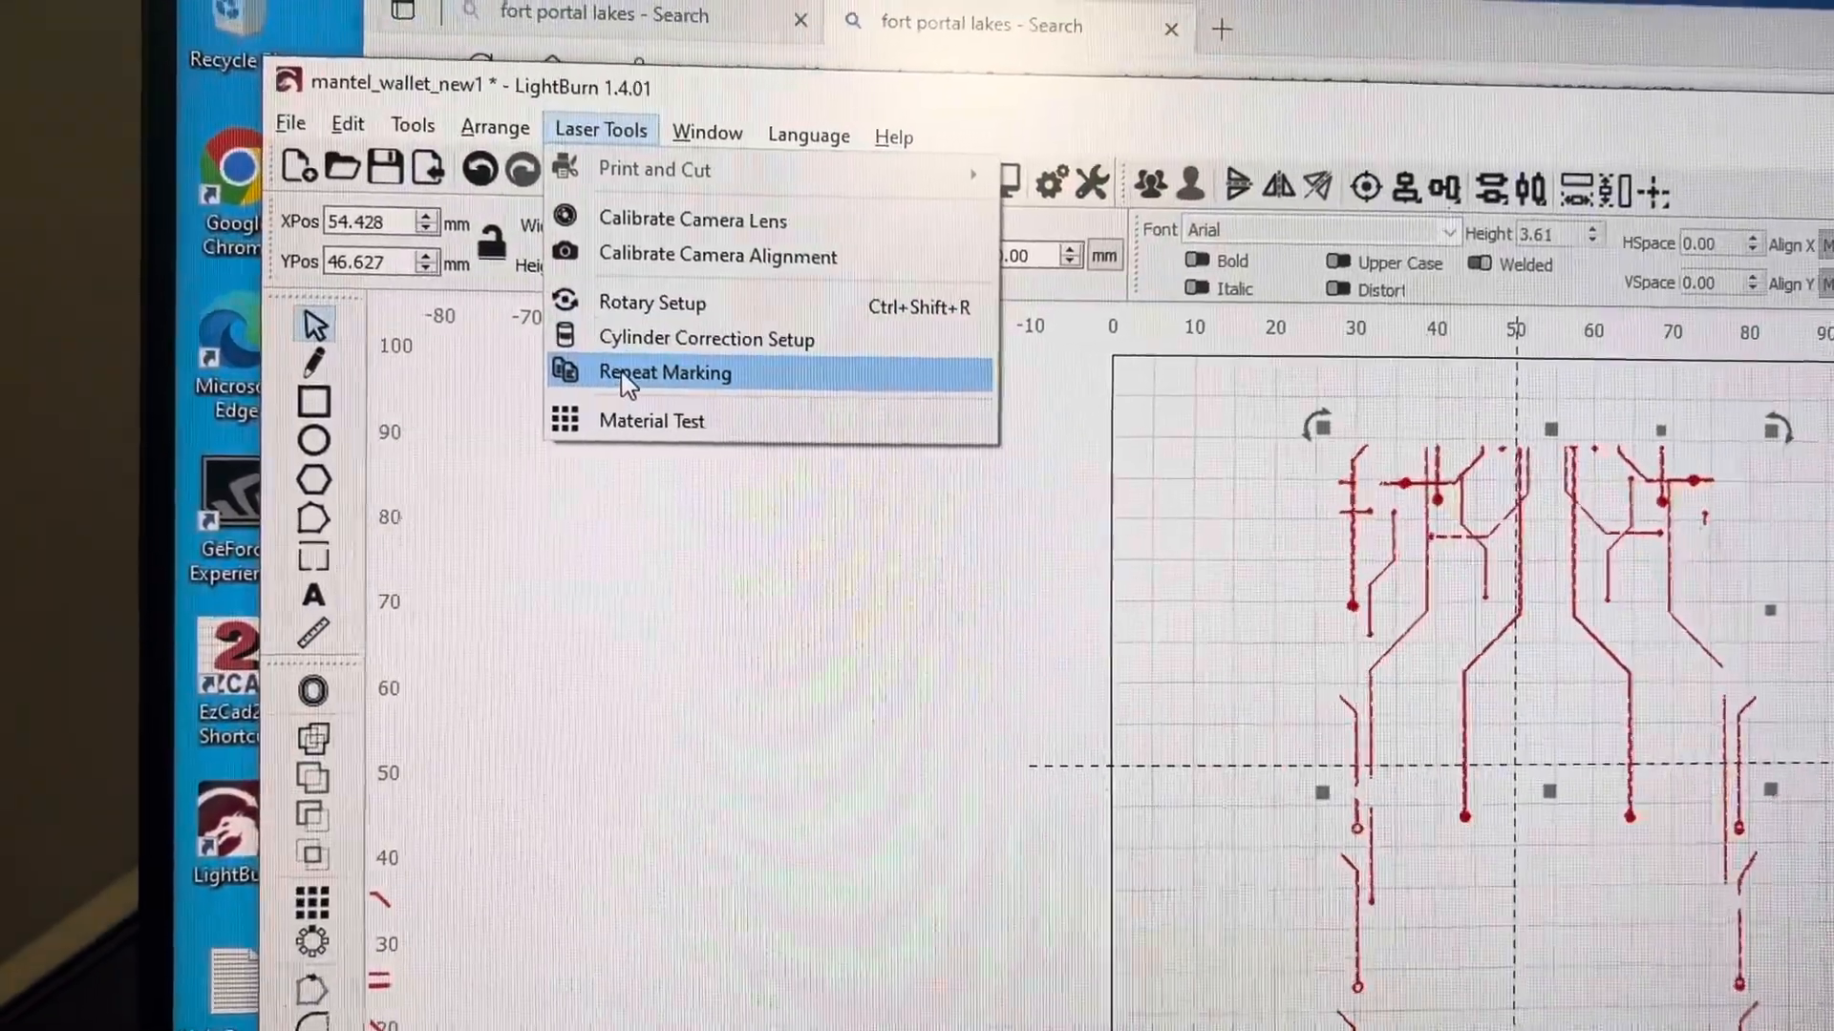
# - Review Repeat Marking at 3 parts, 60° increments, 1000ms pause, then go to the rotary axis Setup
pyautogui.click(665, 372)
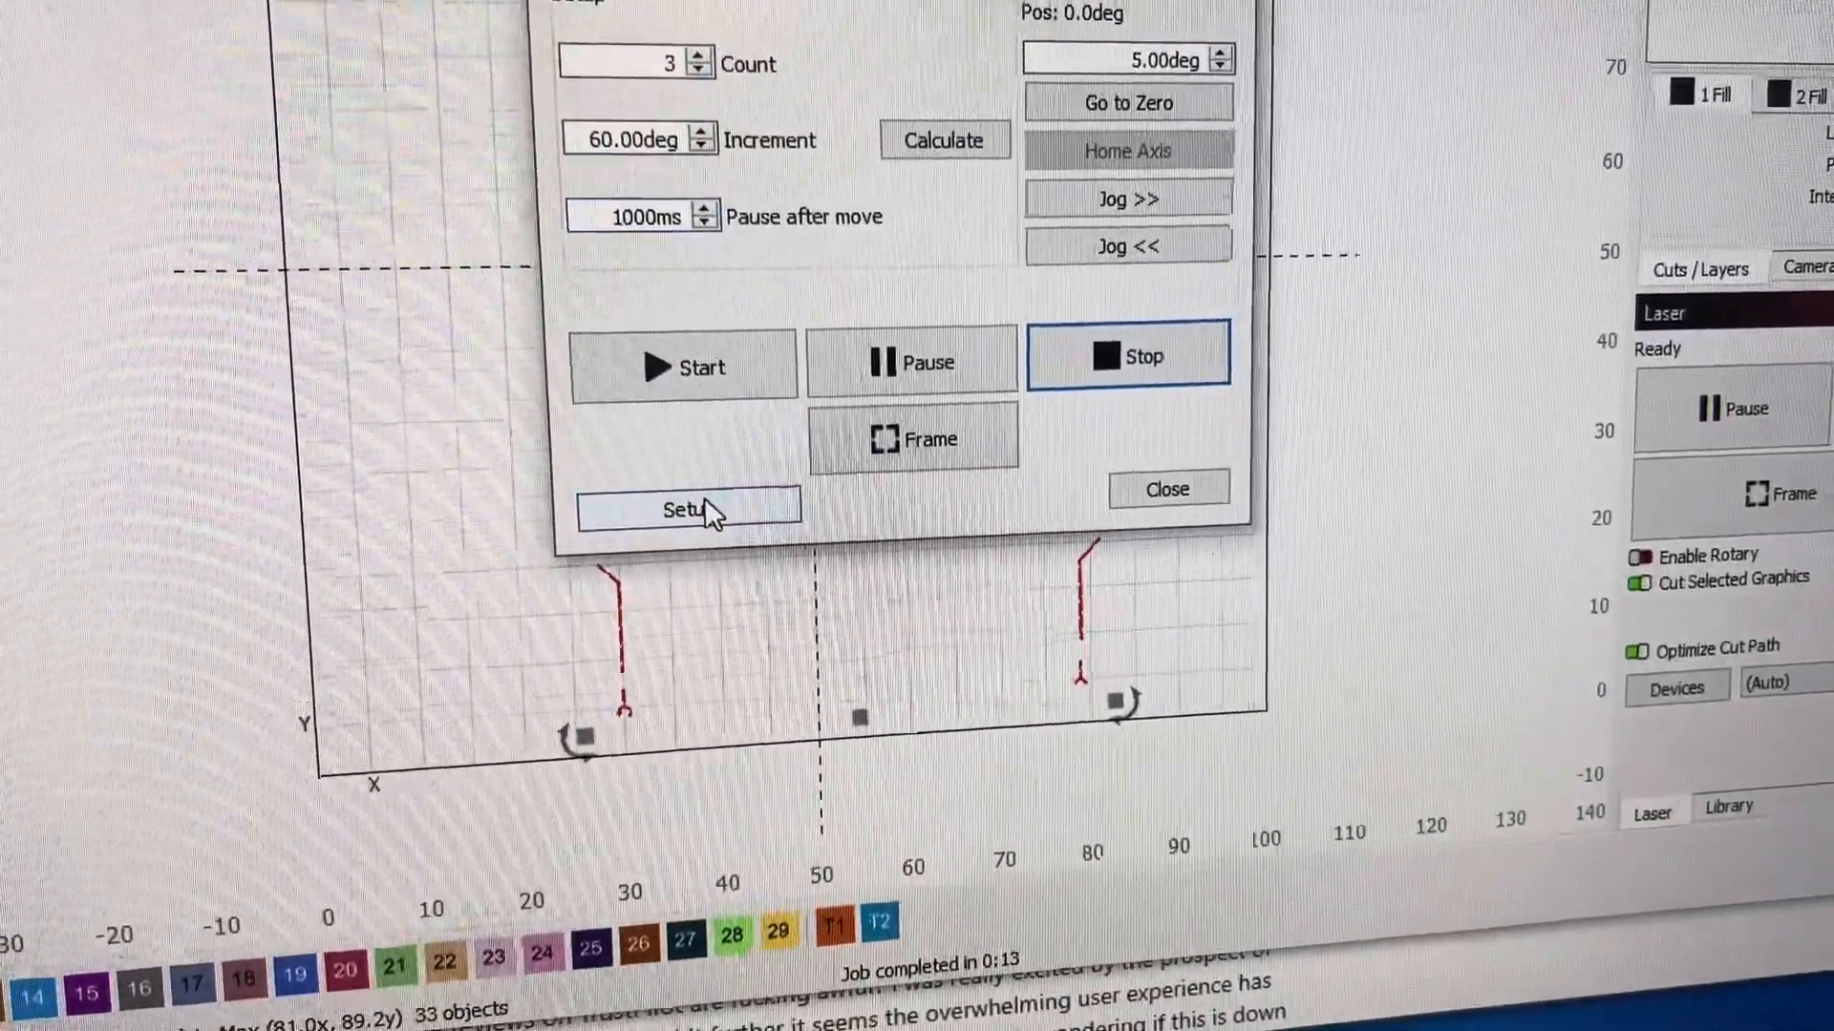
pyautogui.click(688, 510)
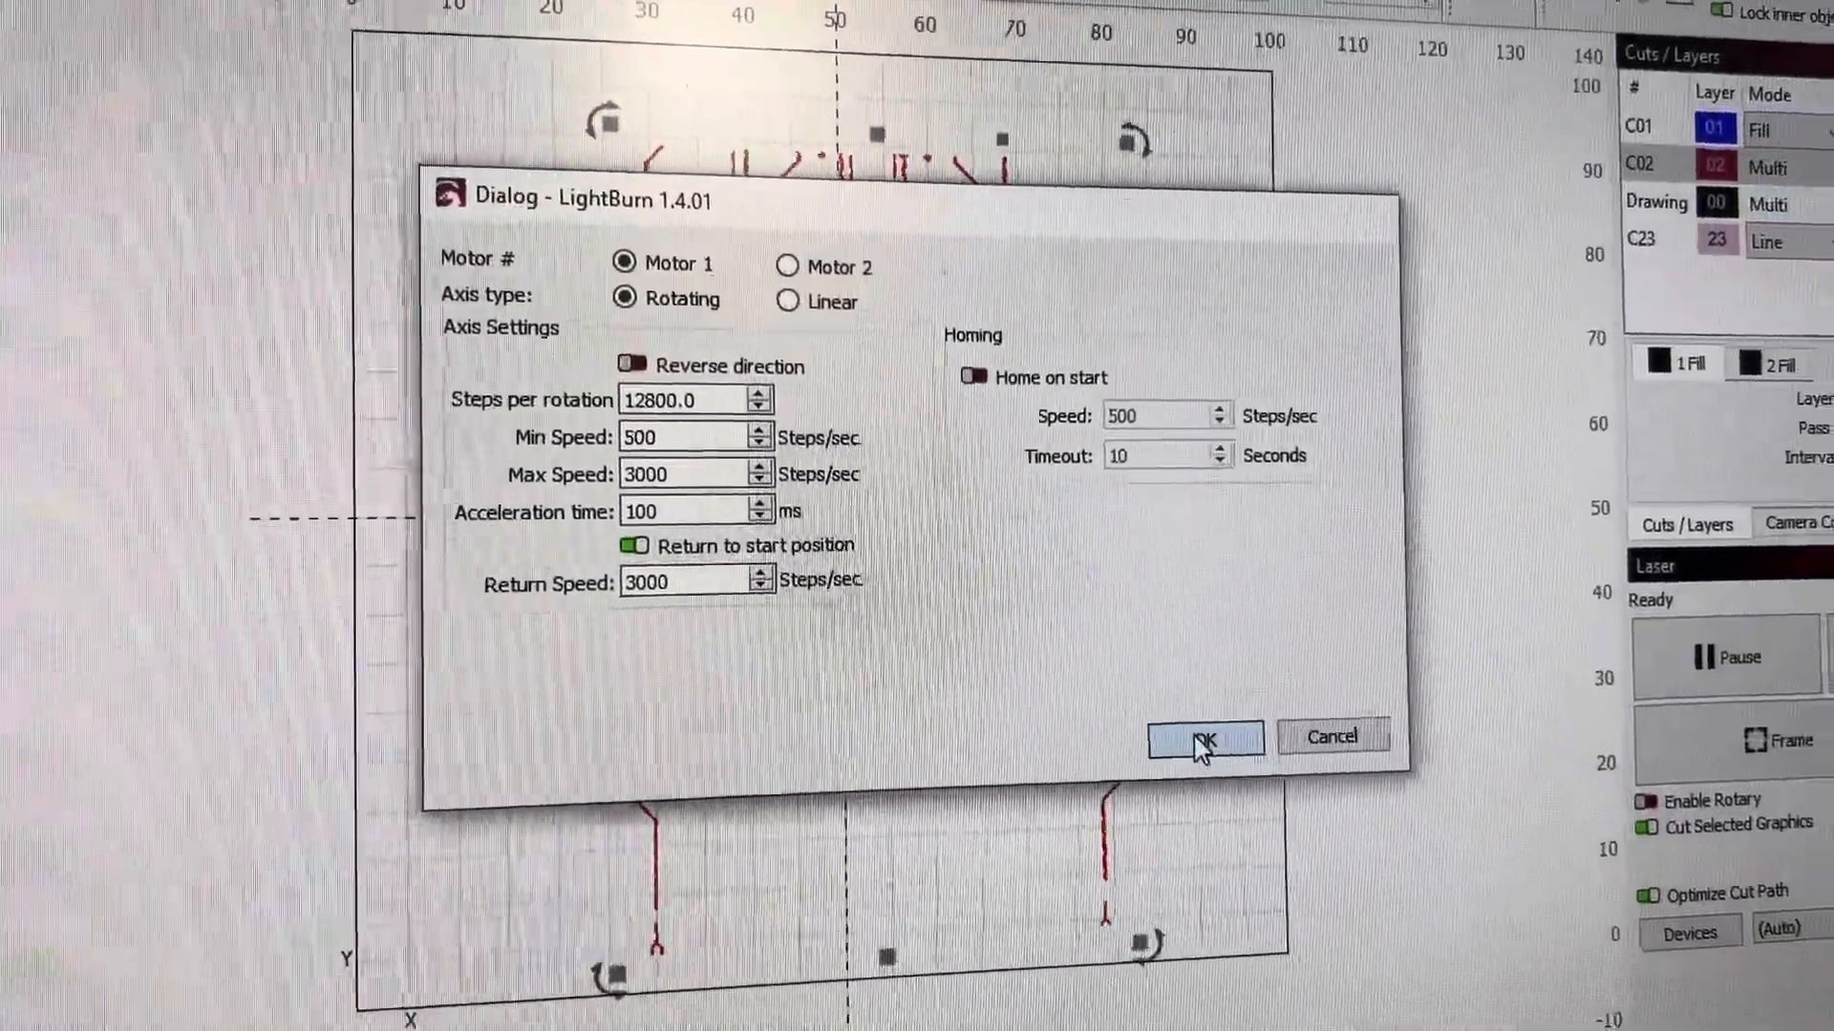
# - Accept the rotary motor settings (12,800 steps per rotation) and close Repeat Marking set to 6 parts
pyautogui.click(1205, 739)
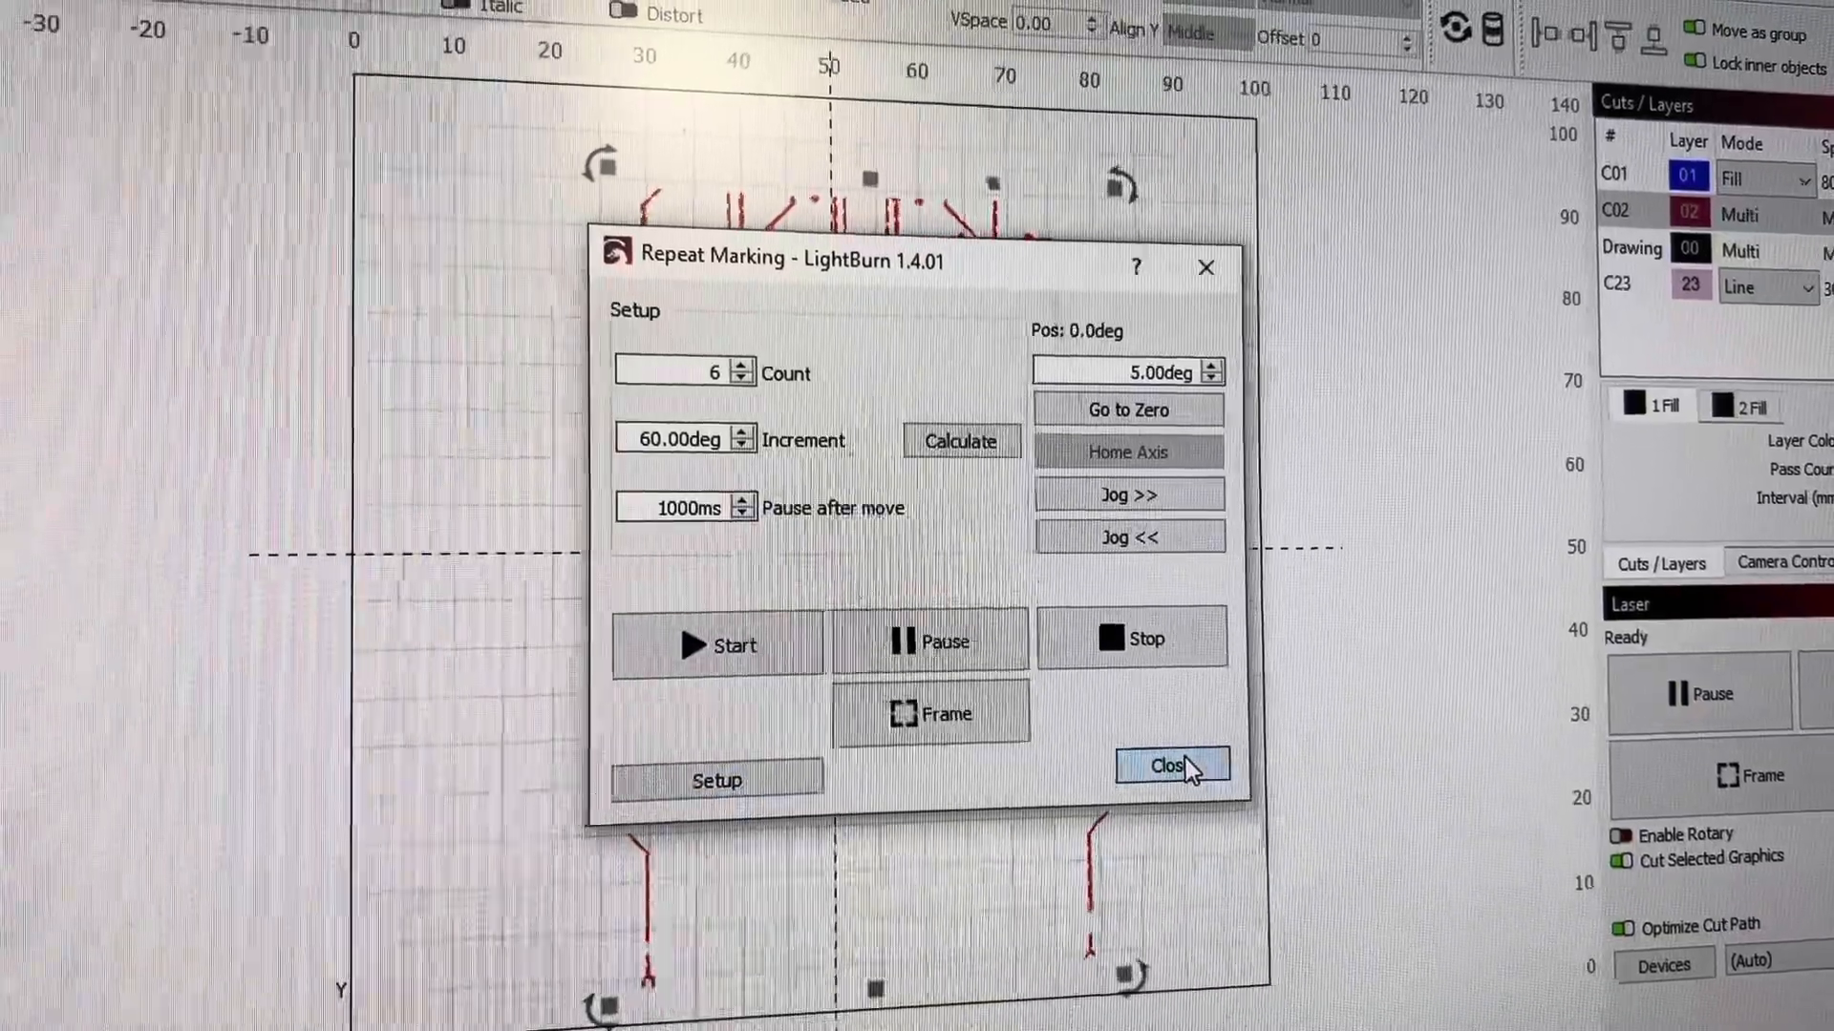
pyautogui.click(1169, 766)
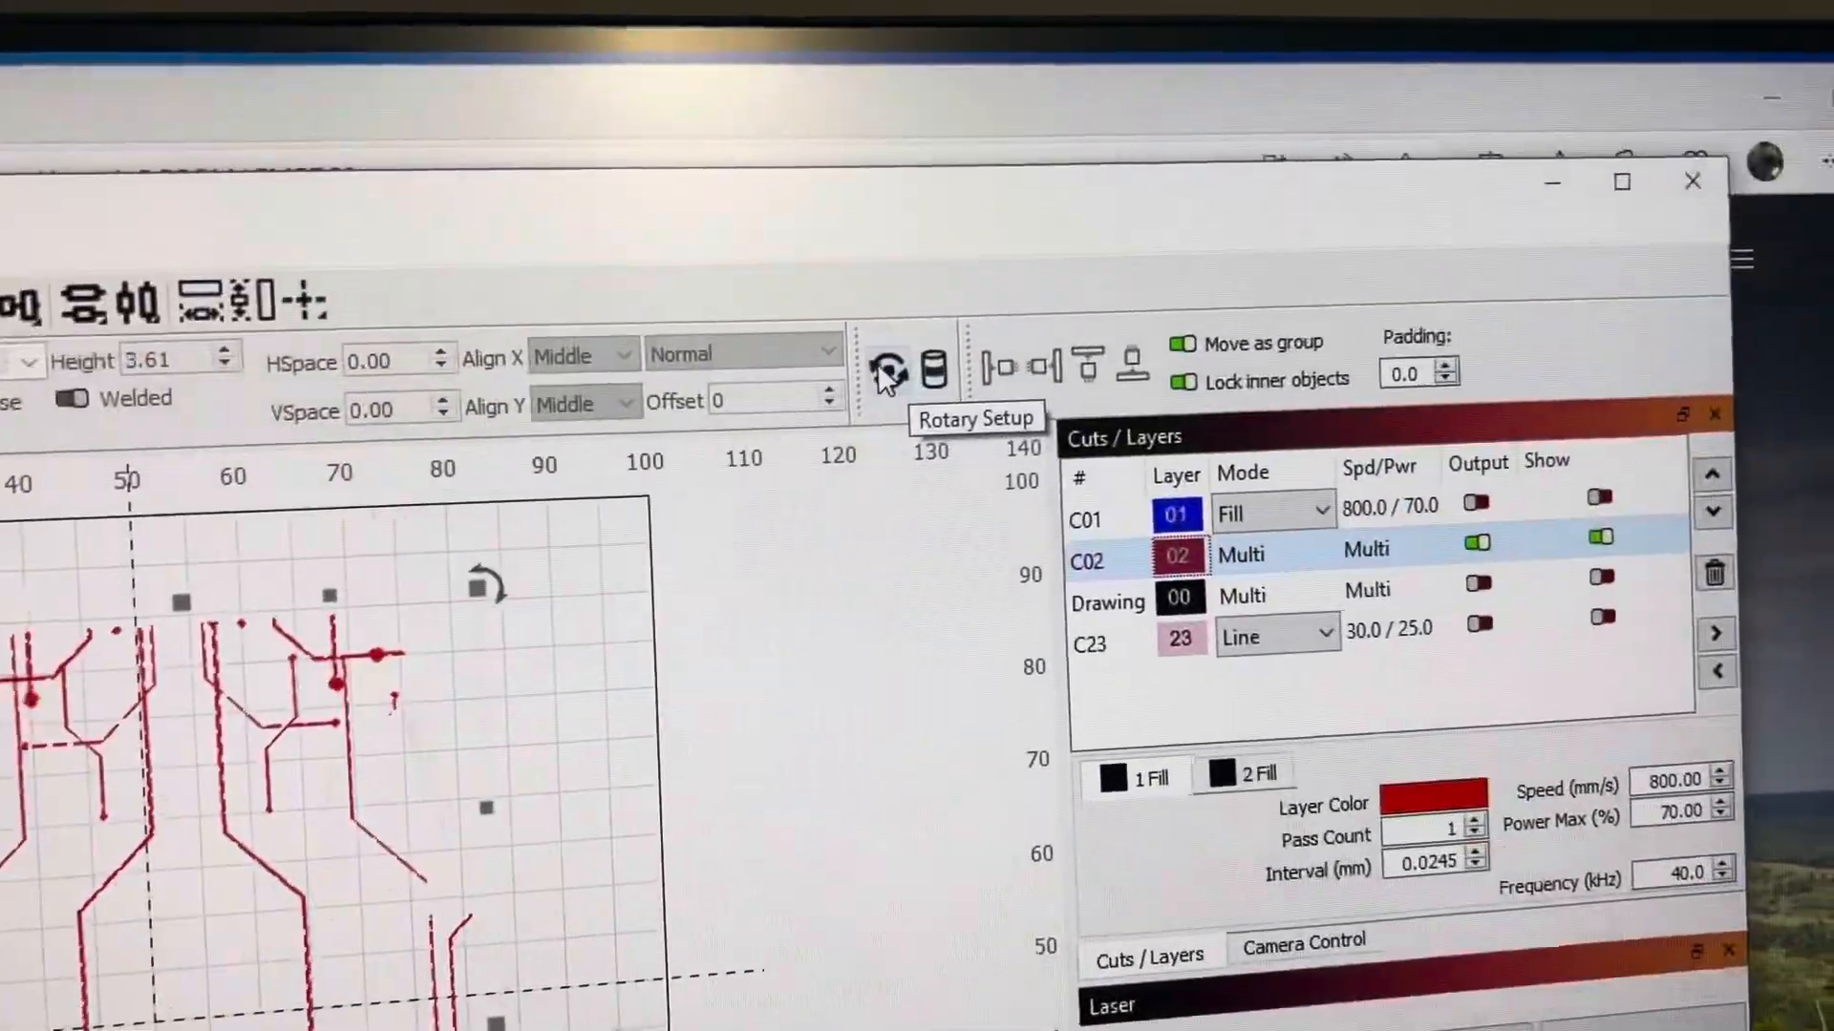
pyautogui.click(886, 366)
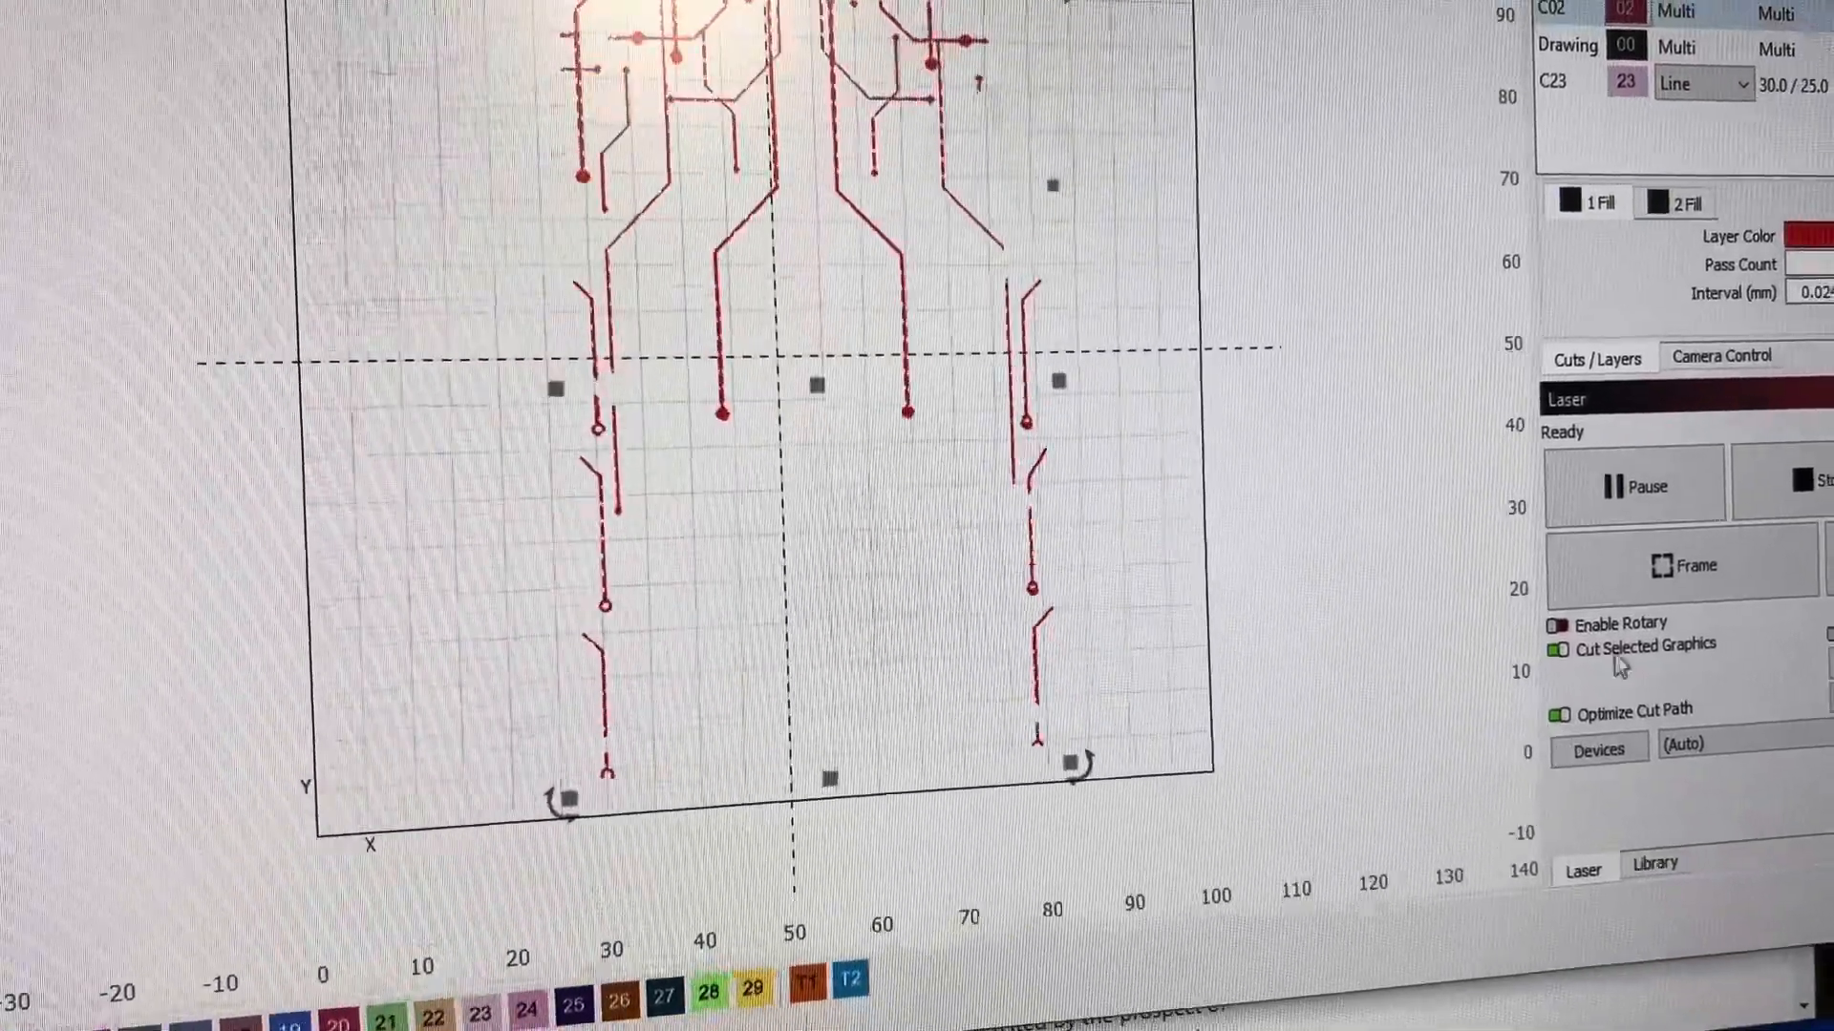
pyautogui.click(1687, 566)
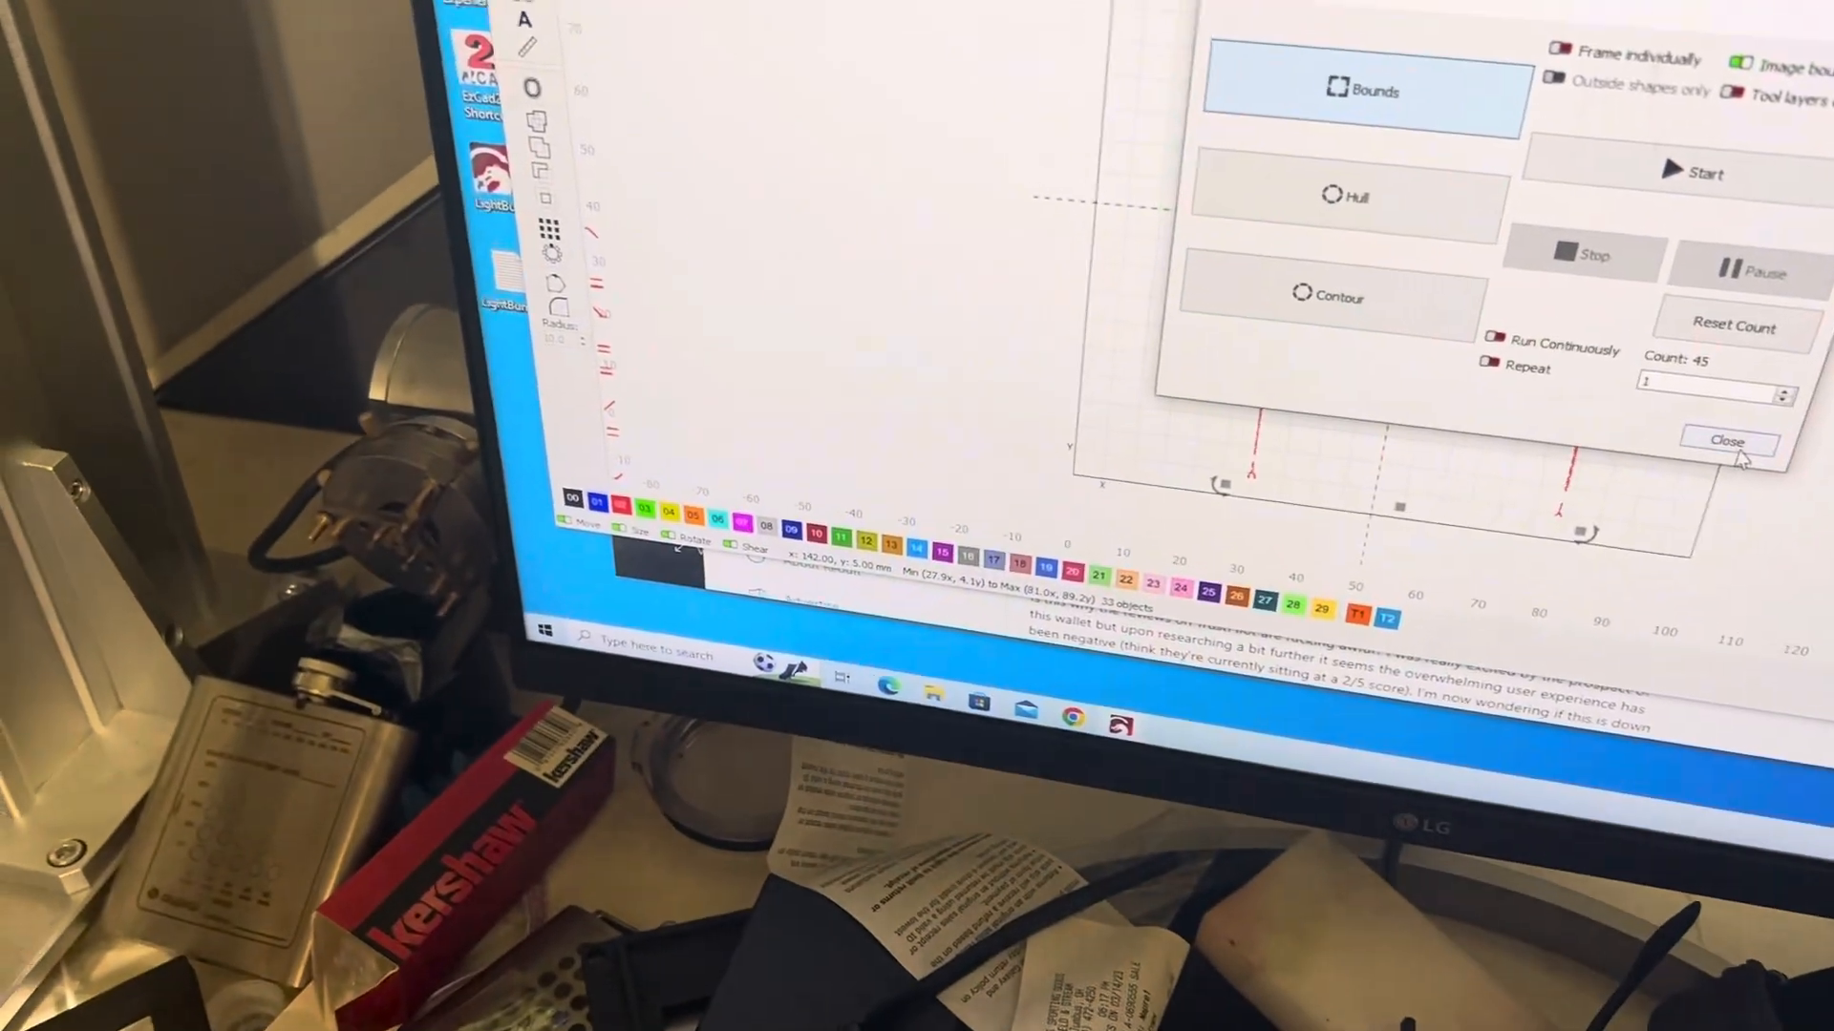
pyautogui.click(1726, 441)
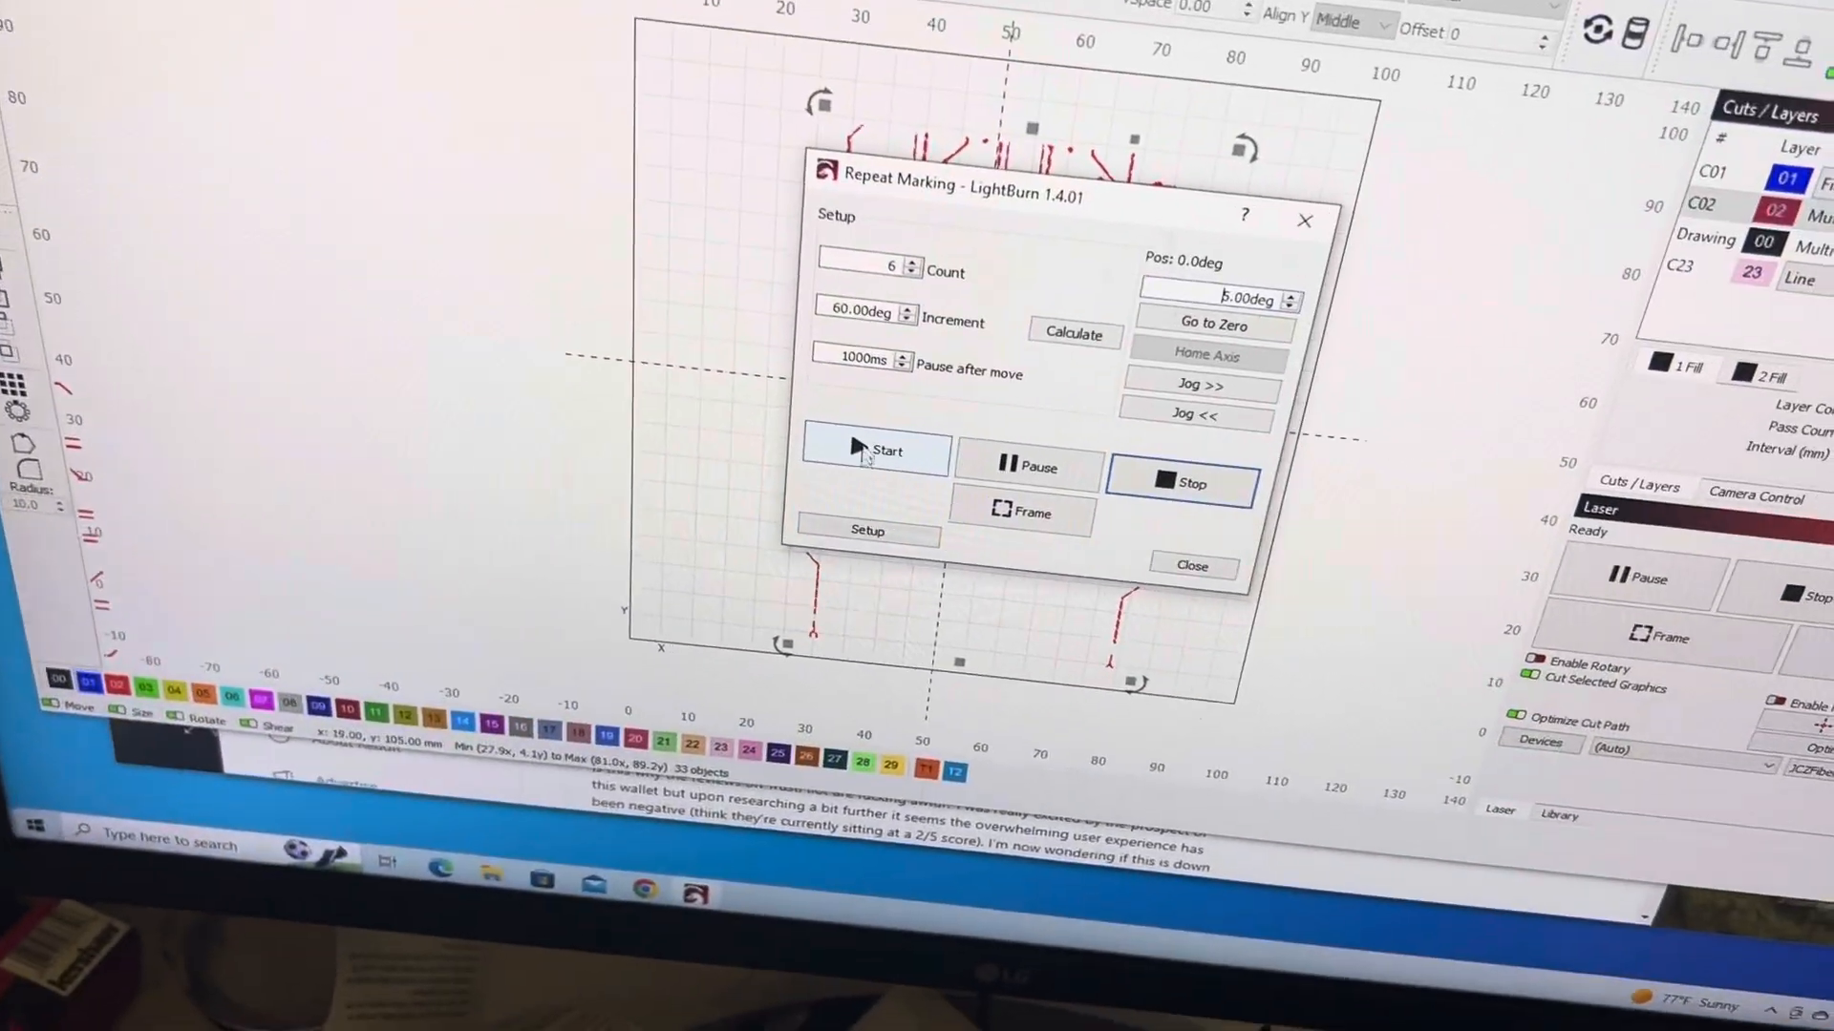
# - Start the repeated engraving across all six rotary parts and let it finish in 0:13
pyautogui.click(874, 451)
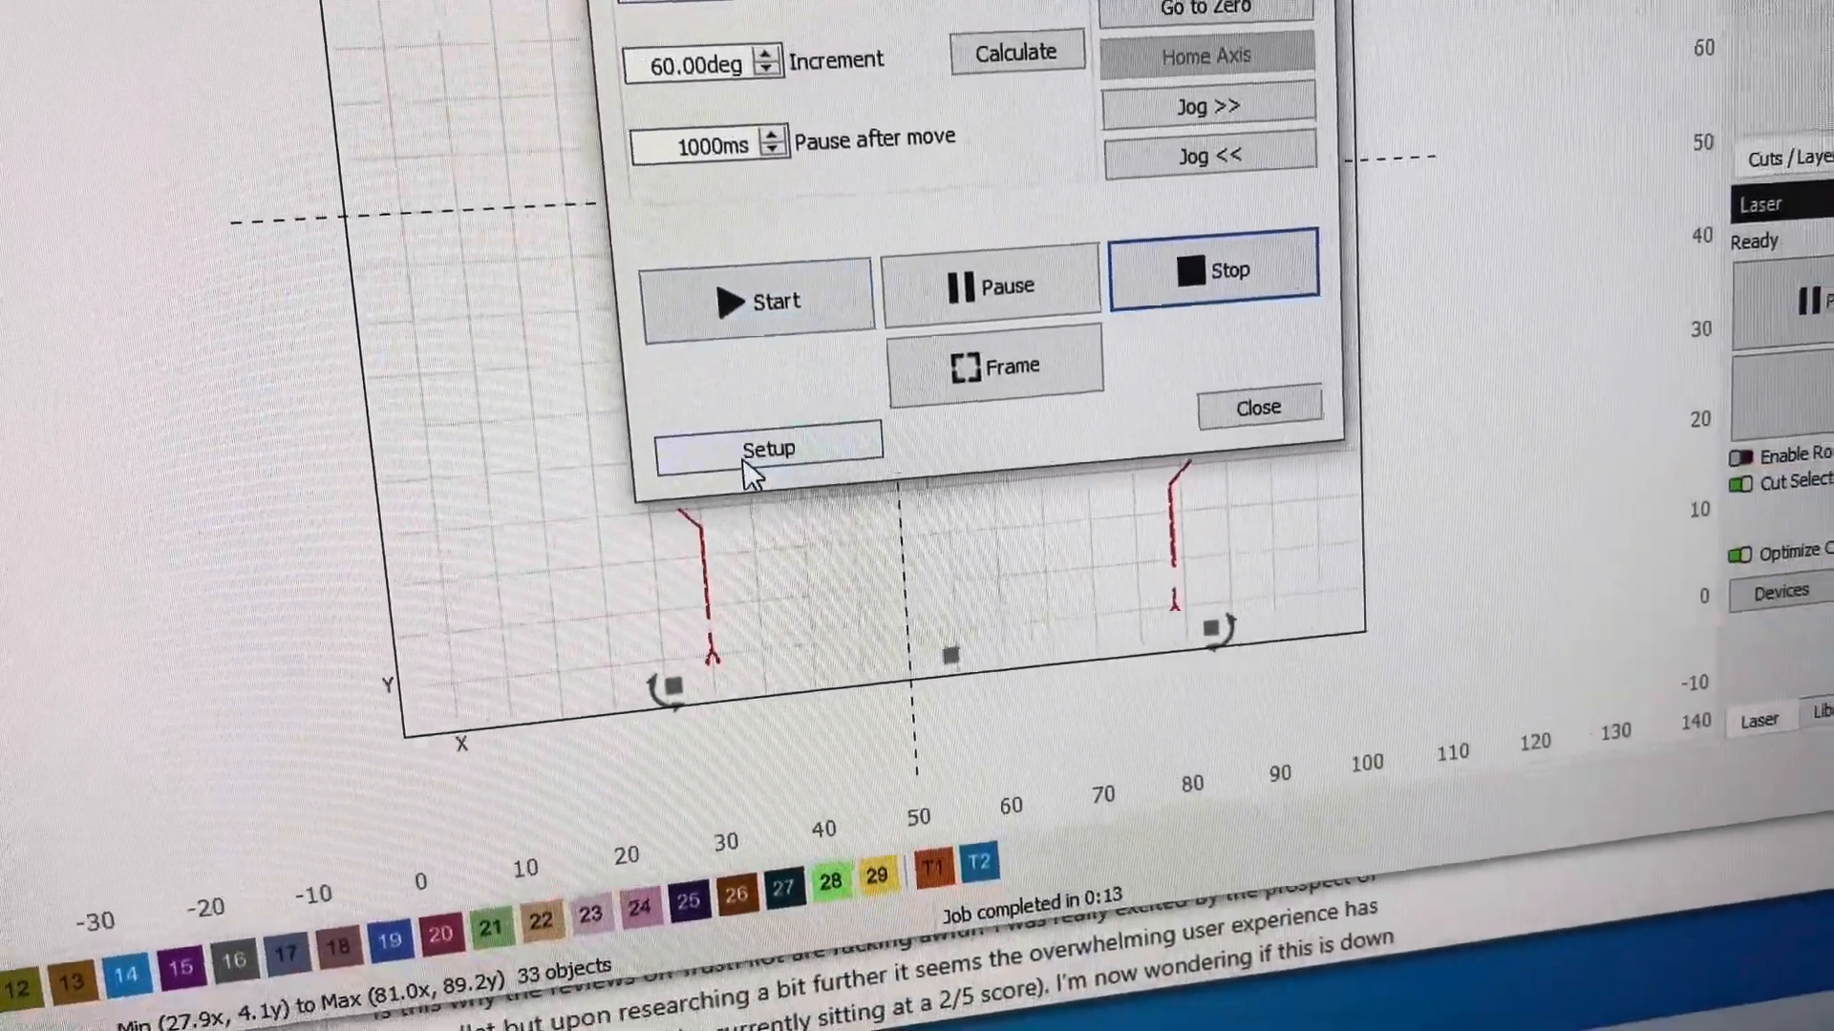
pyautogui.click(768, 449)
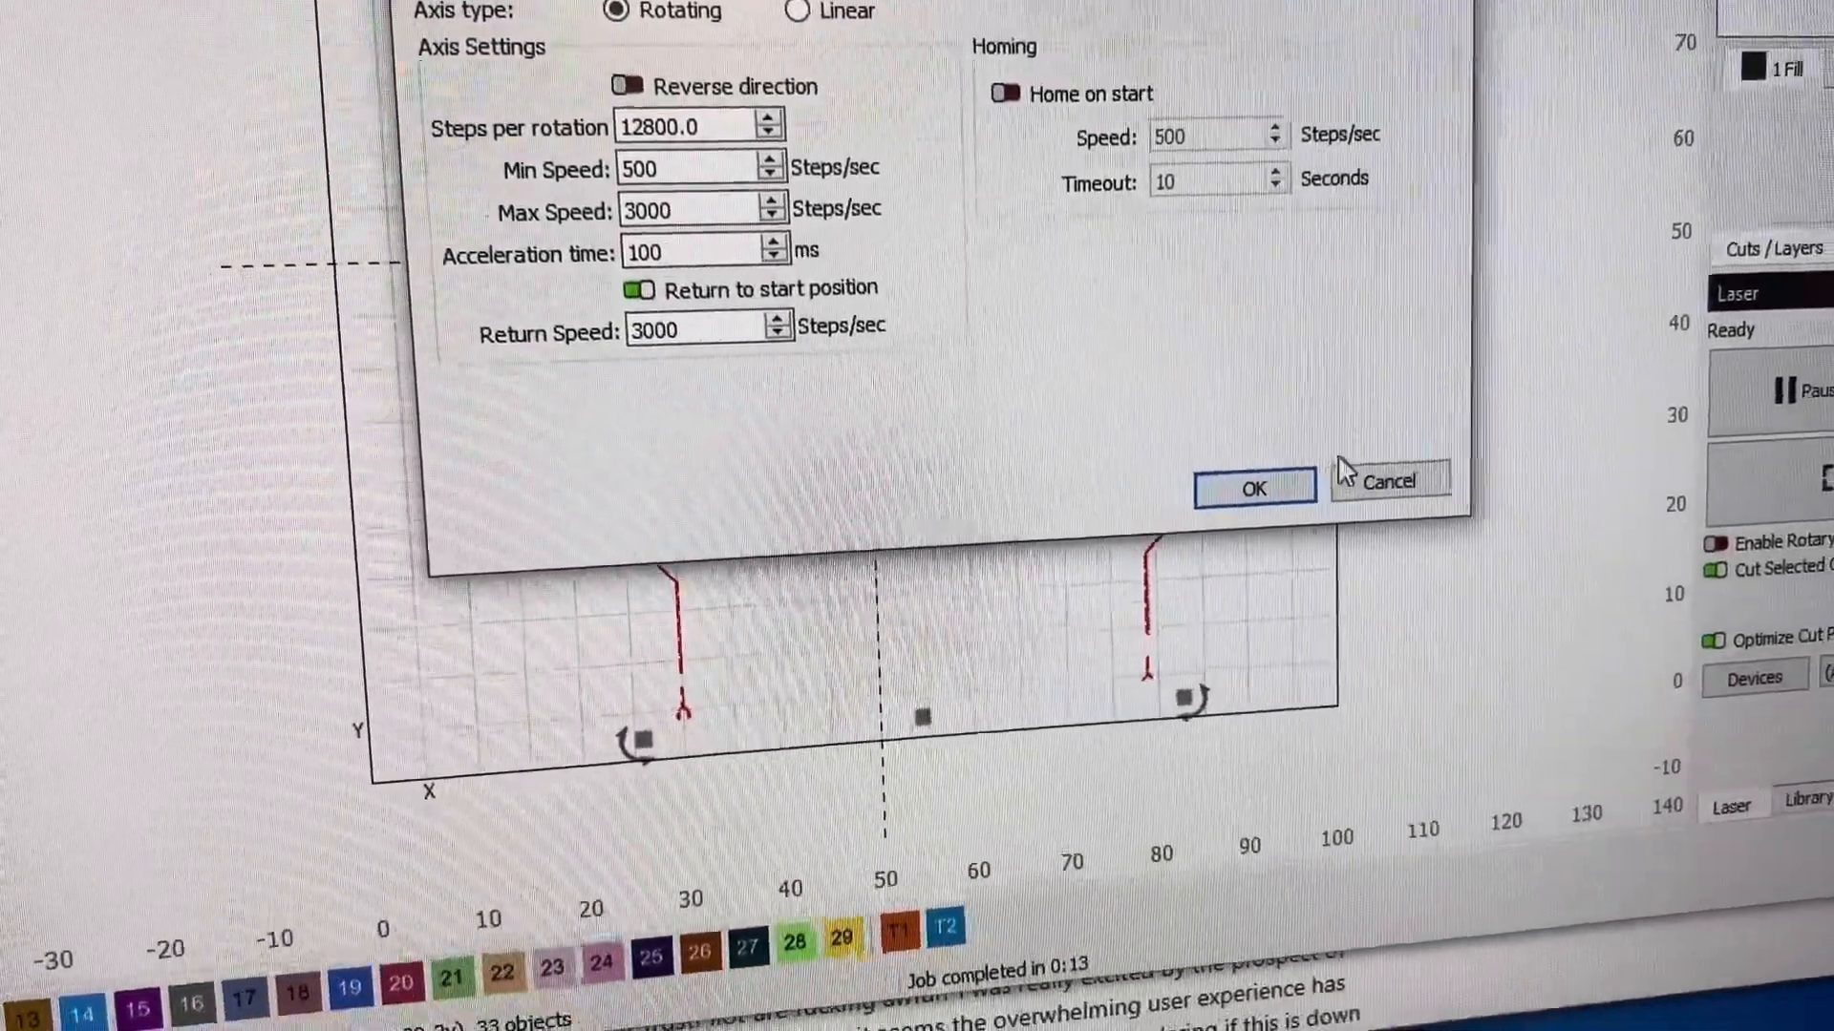
pyautogui.click(1251, 487)
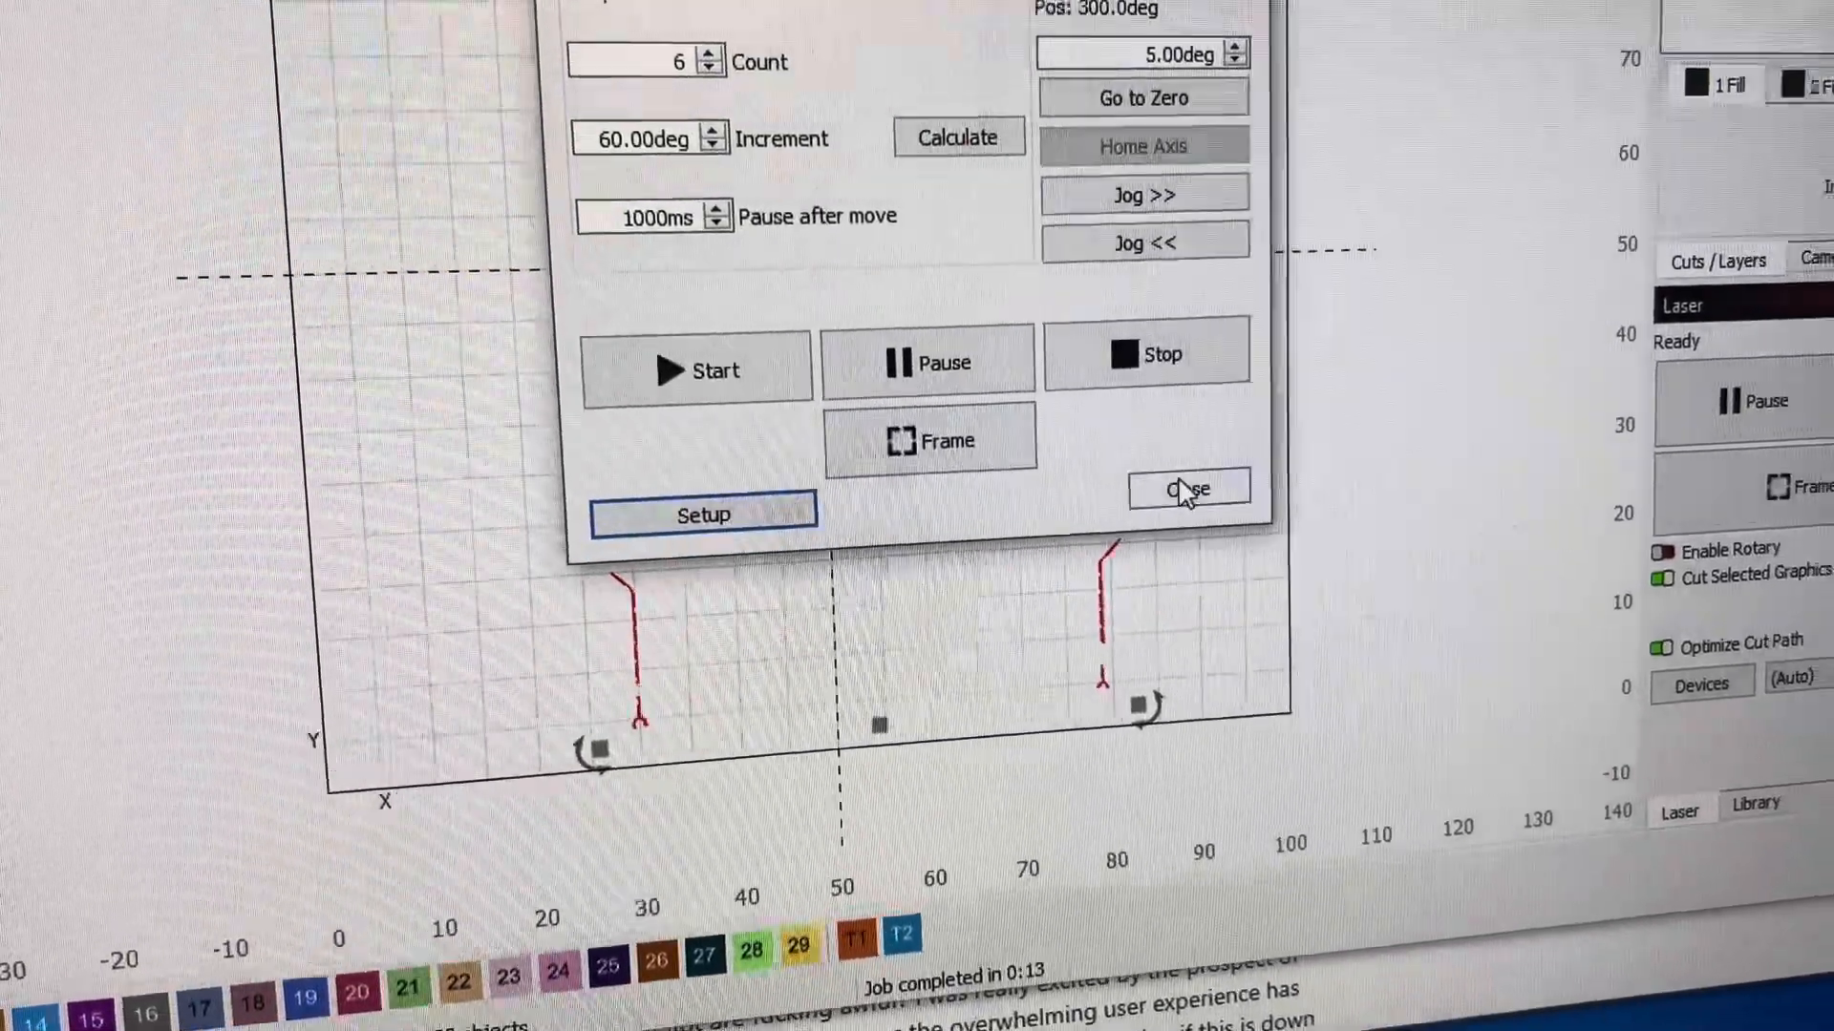
# - Close the Repeat Marking window to return to the circuit-trace design
pyautogui.click(1186, 487)
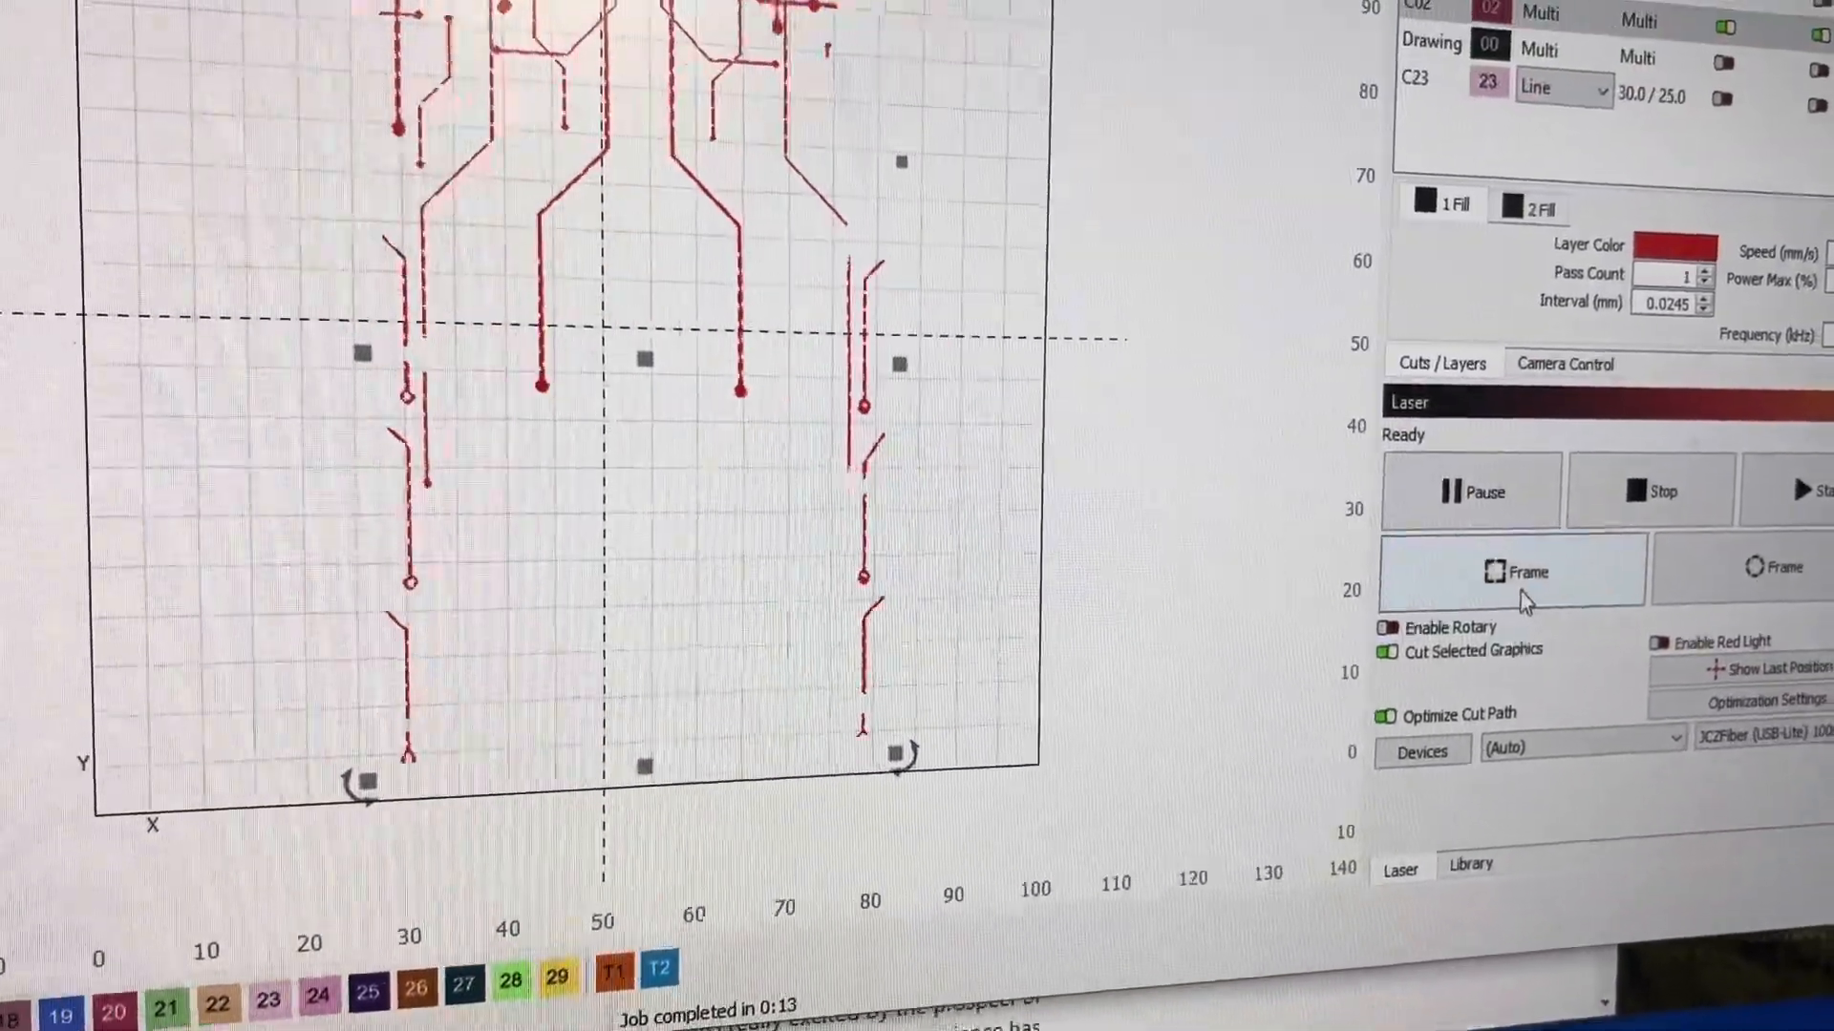
pyautogui.click(1520, 571)
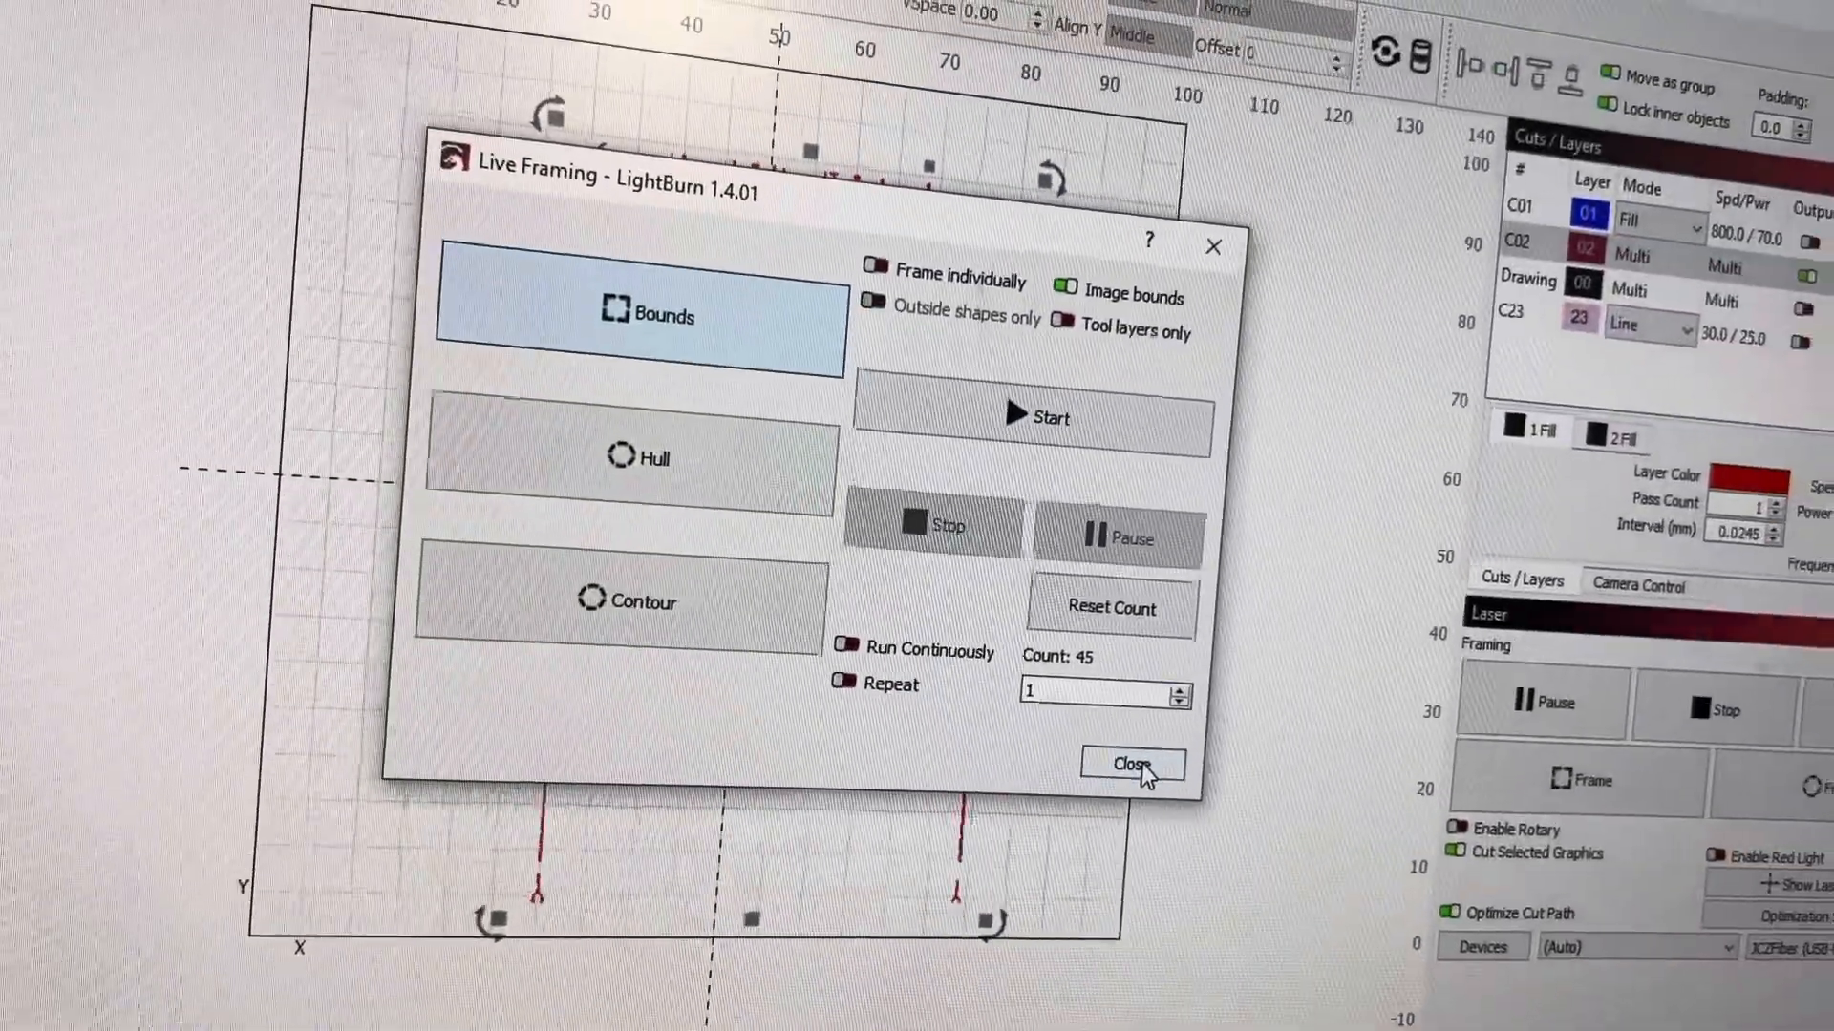
pyautogui.click(1133, 764)
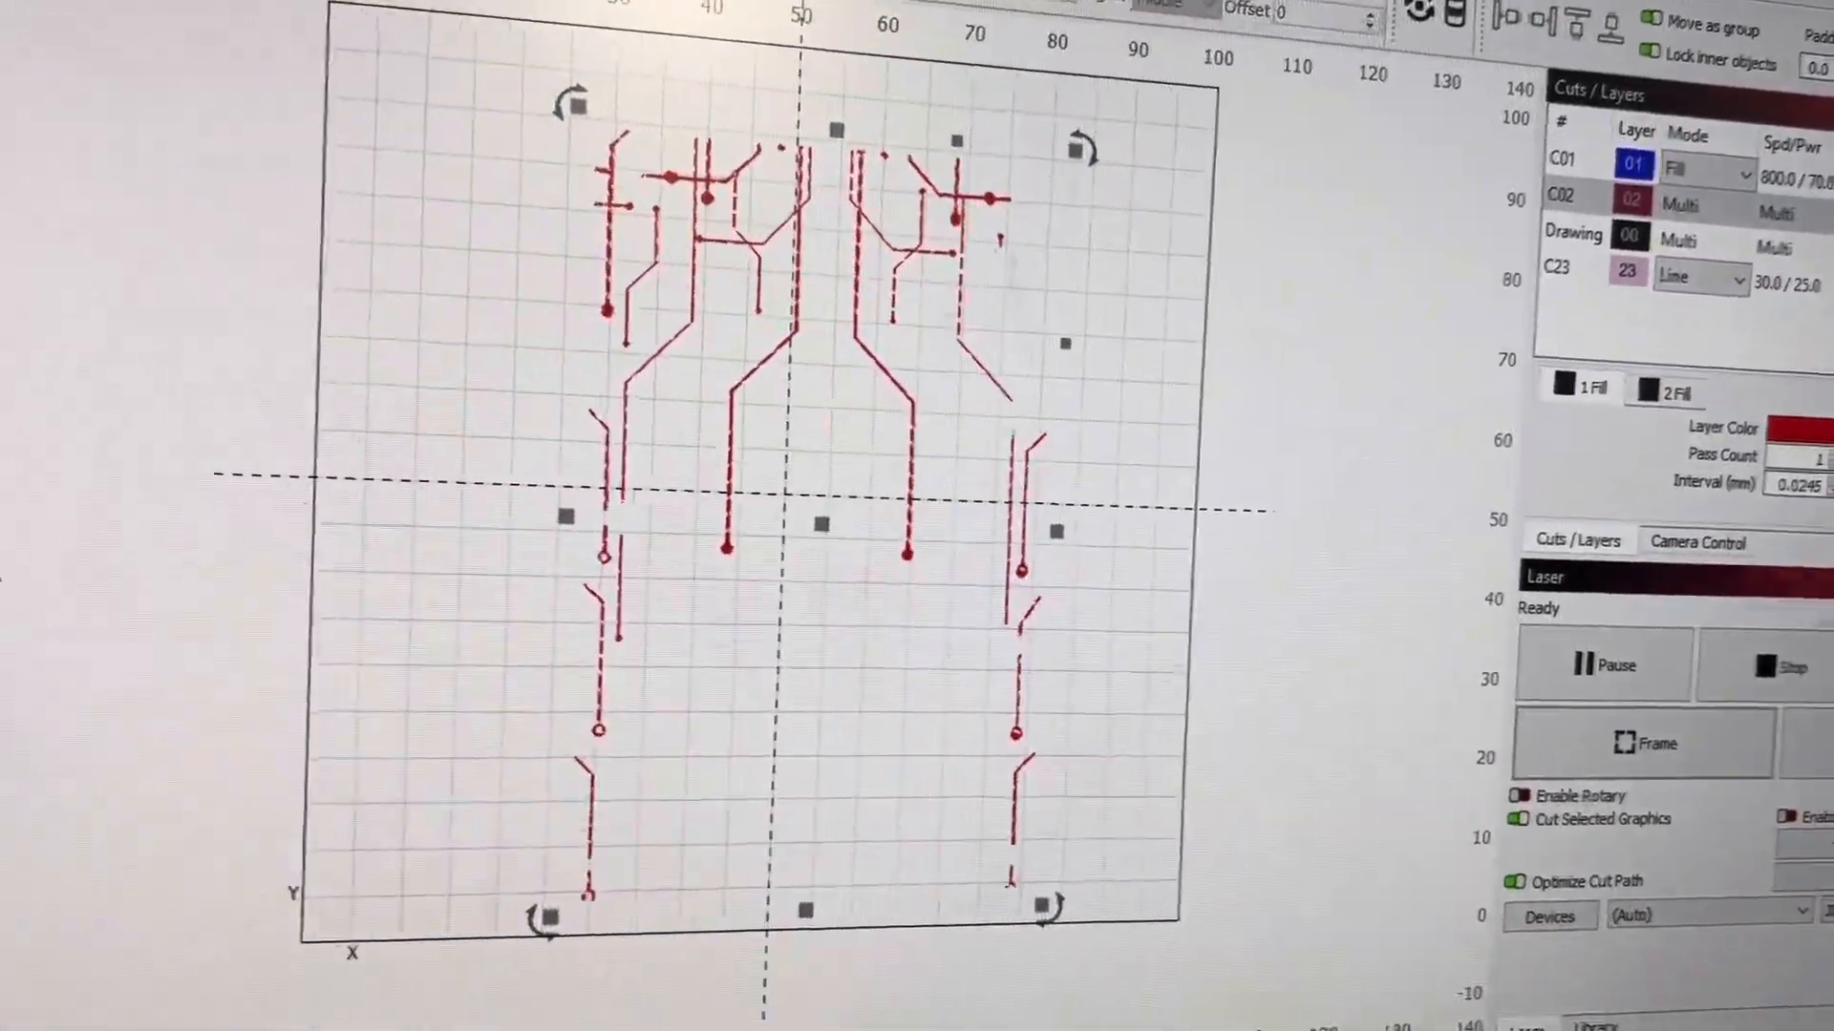